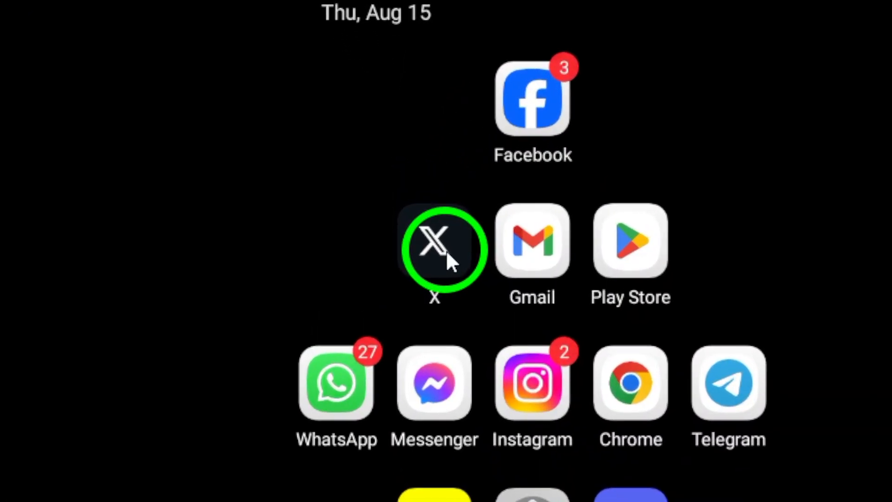
Launch the X app from the home screen so its home feed appears
click(434, 249)
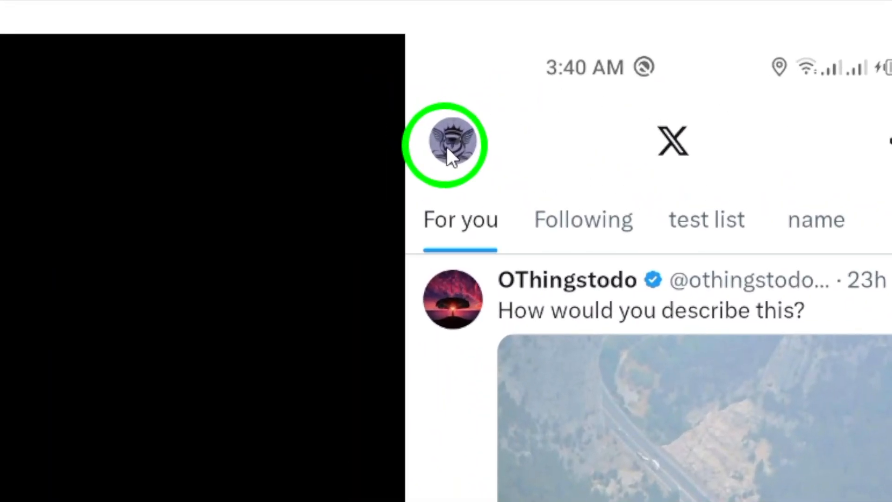
From the account menu, reach Settings and privacy to get to the Notifications settings page
click(448, 143)
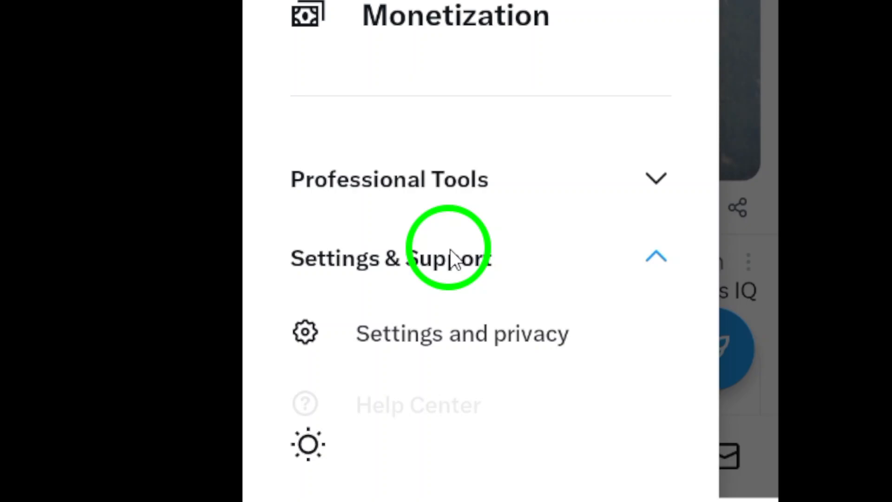
scroll(down, 3)
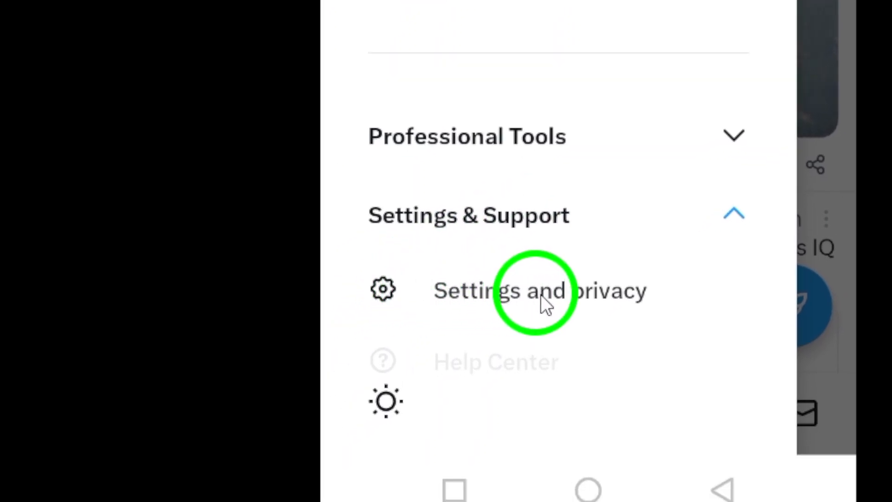
click(533, 290)
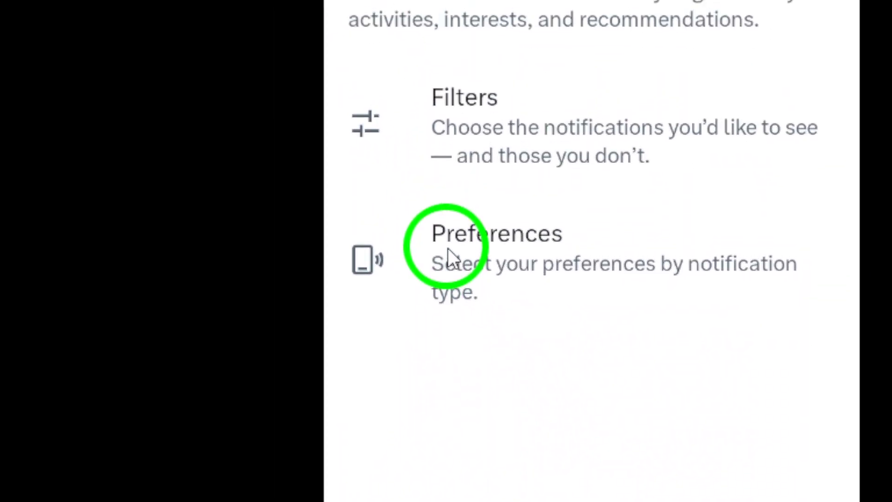
mouse_move(529, 250)
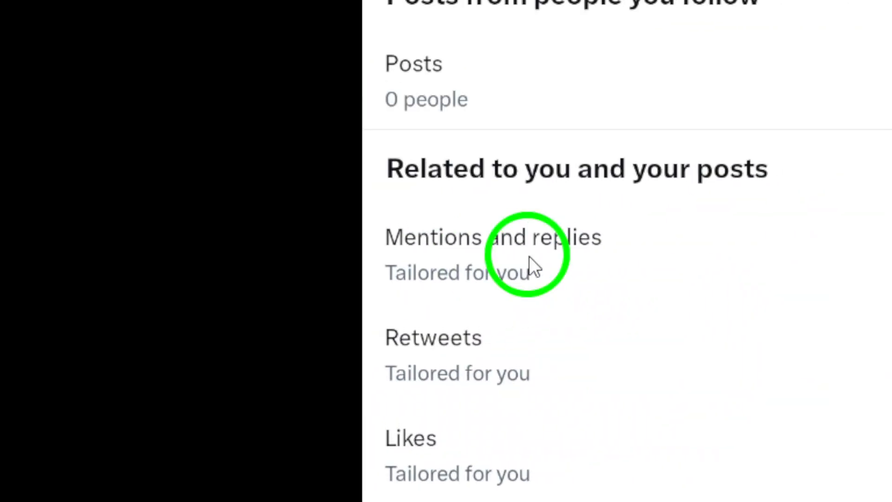
scroll(down, 3)
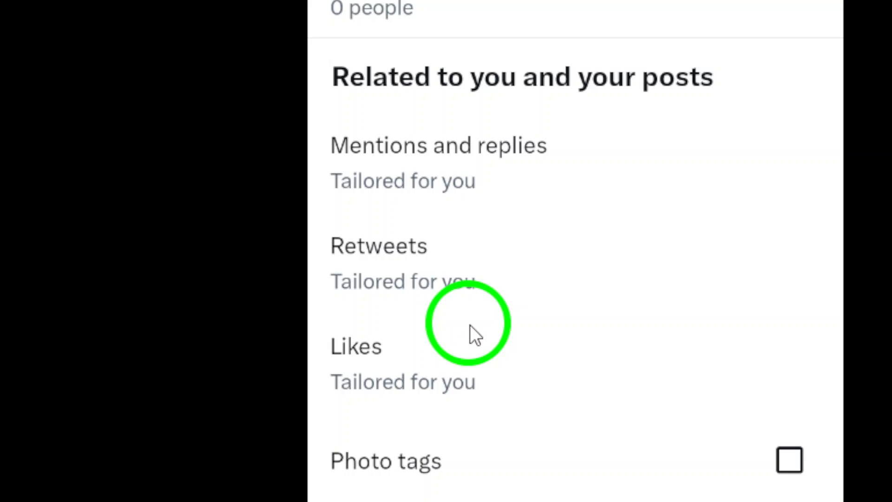
scroll(down, 3)
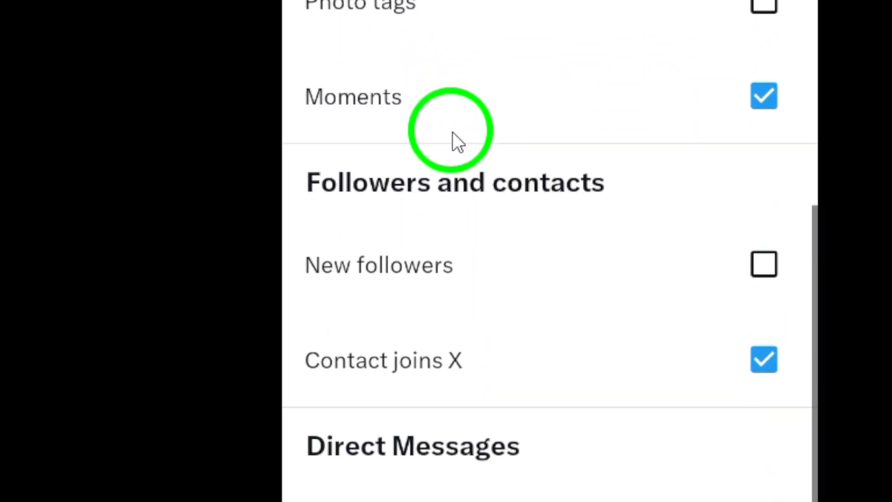
scroll(down, 3)
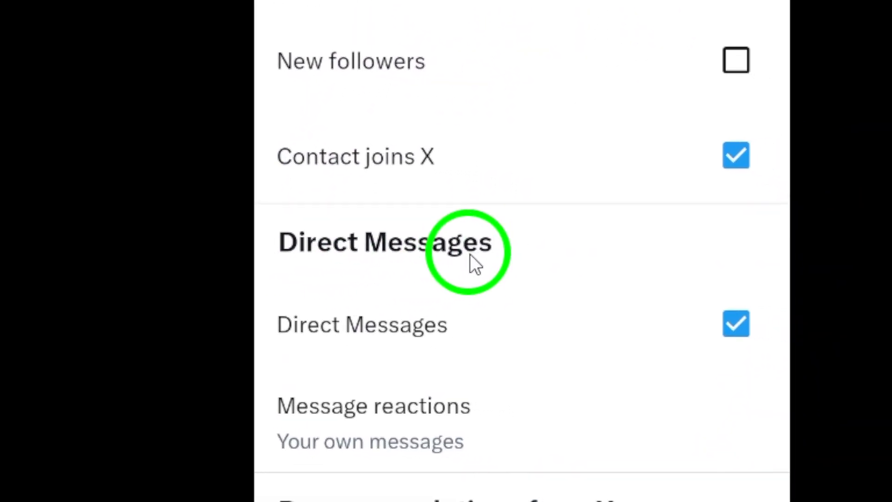
scroll(down, 3)
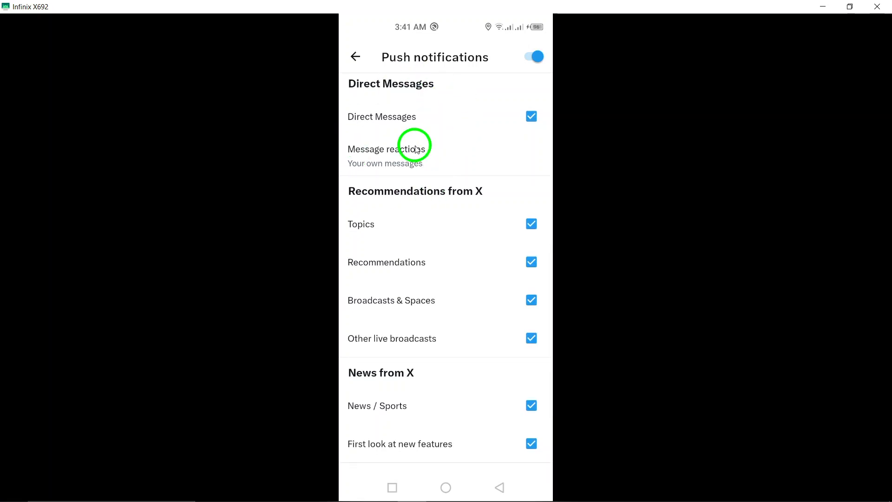
mouse_move(434, 148)
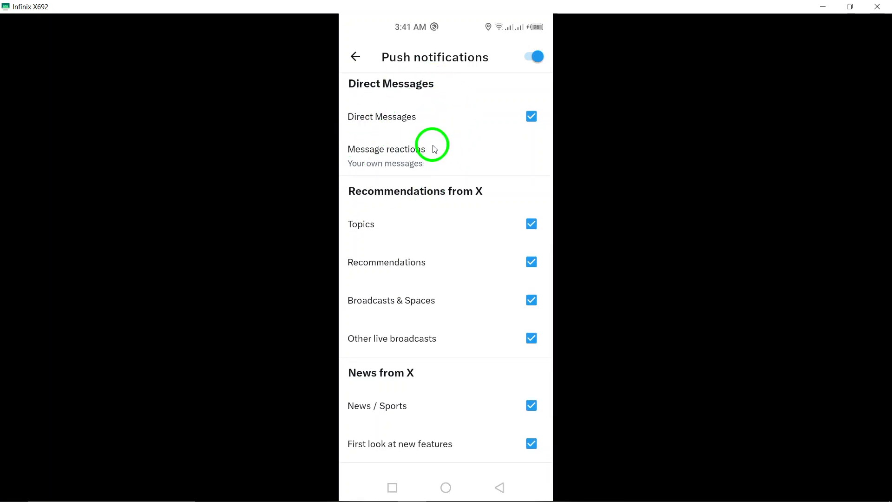